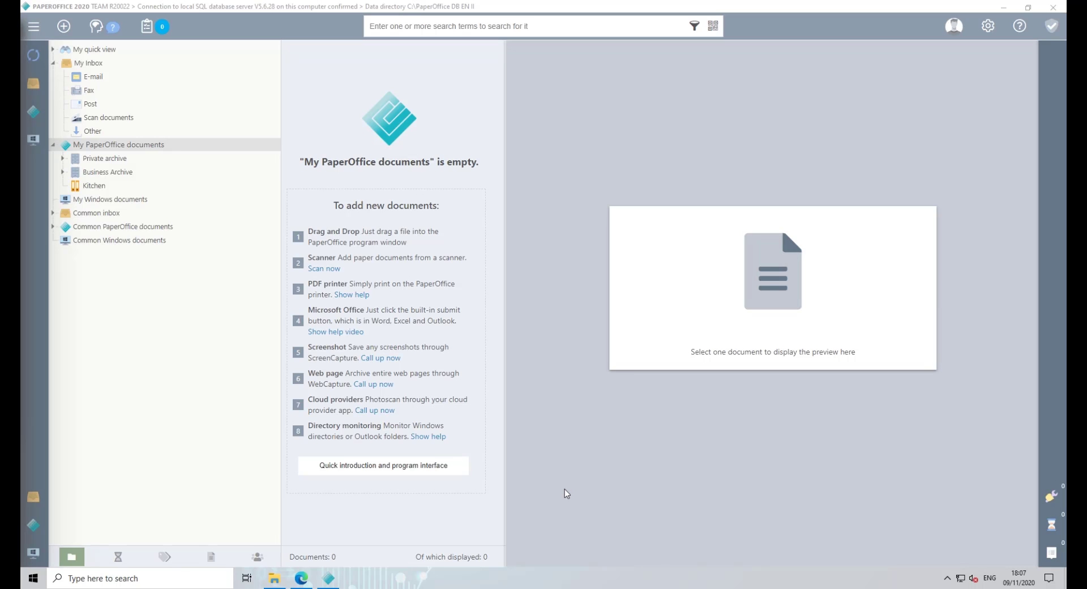
pyautogui.moveTo(444, 530)
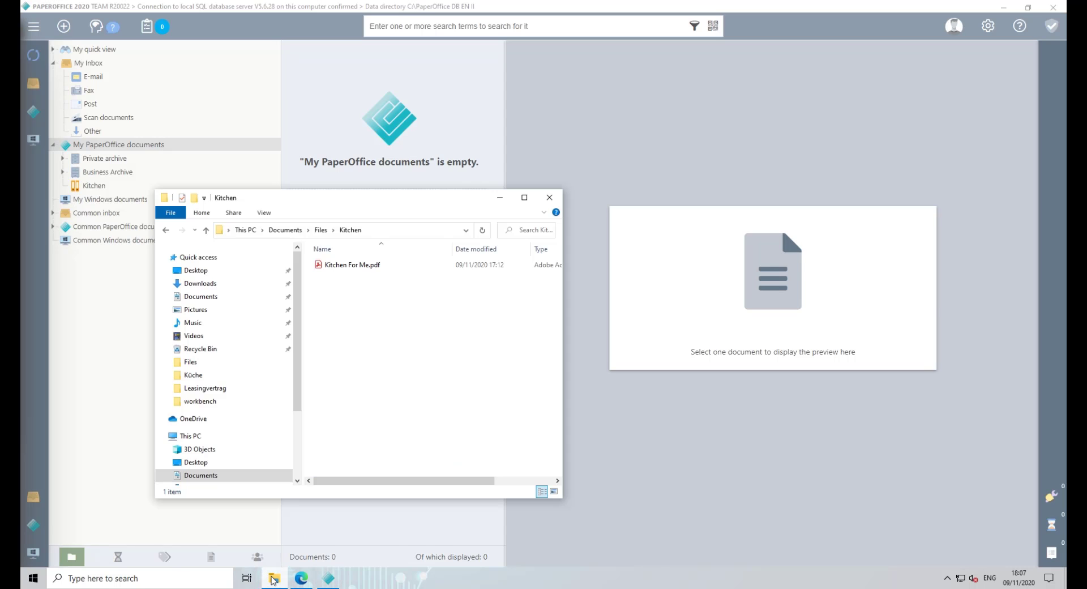
# - Drag Kitchen For Me.pdf from the Kitchen folder into the PaperOffice archive
pyautogui.moveTo(352, 263); pyautogui.dragTo(617, 147)
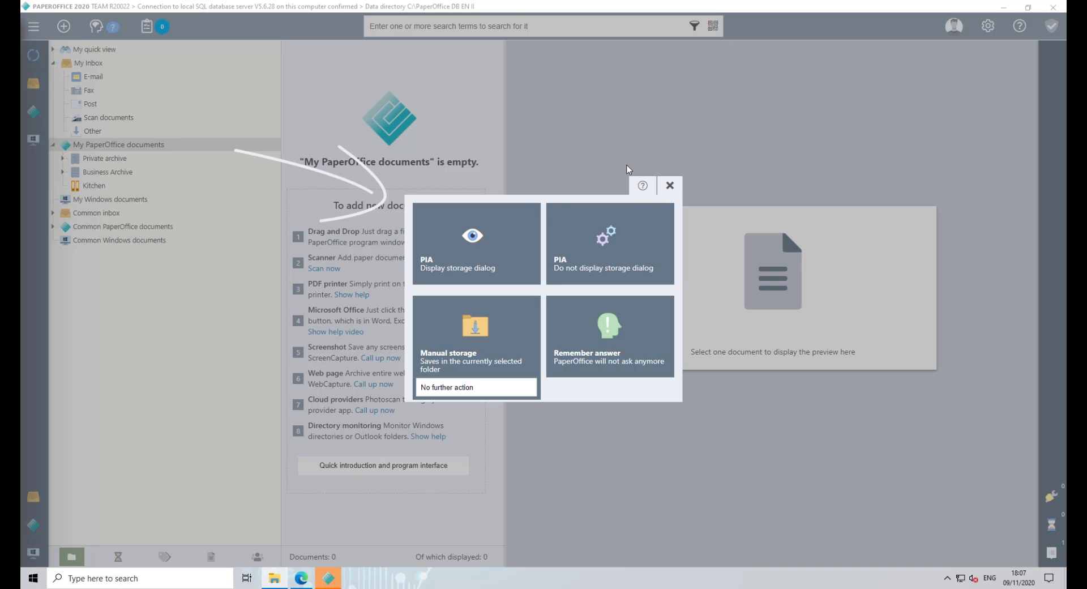
pyautogui.moveTo(513, 229)
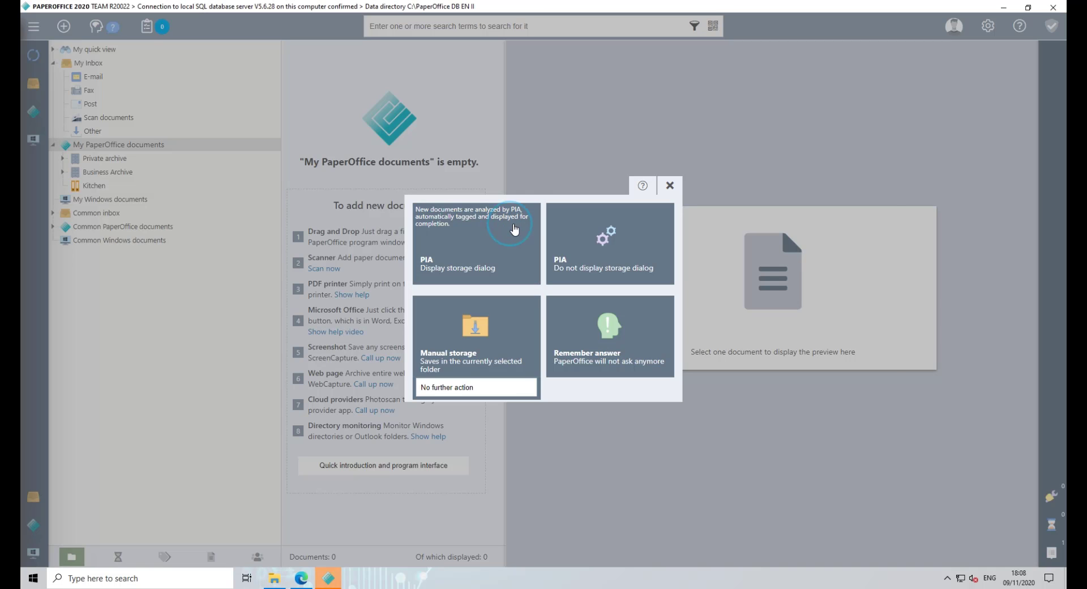
# - Choose PIA with storage dialog so the PDF is analysed and its details shown
pyautogui.click(475, 244)
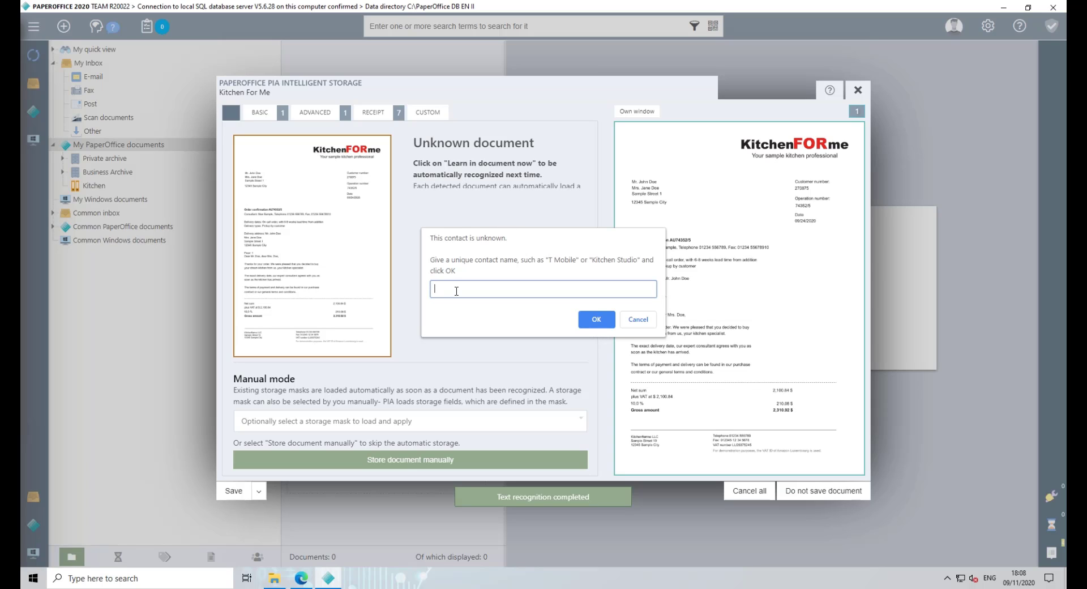
# - Name the unknown contact 'Kitchen' and confirm it
pyautogui.write('Kitchen')
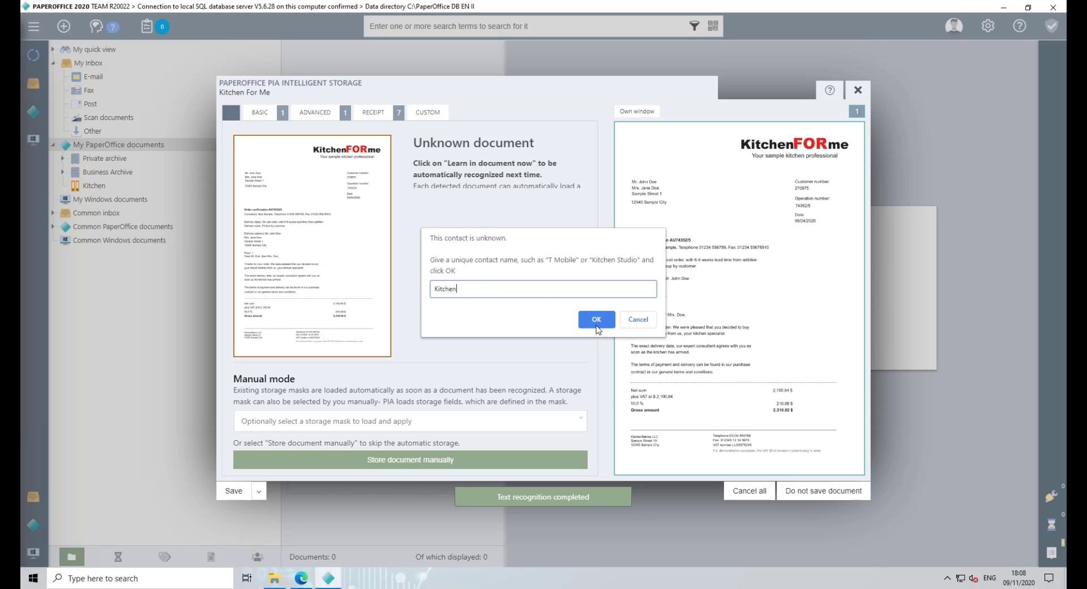
pyautogui.click(595, 320)
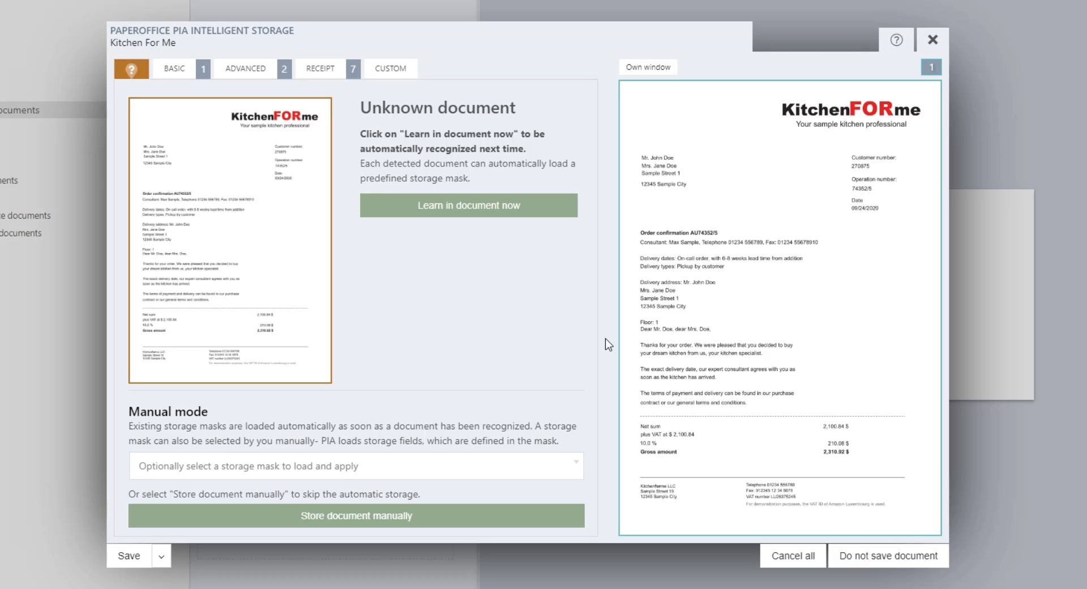
# - Store the document manually, showing name Kitchen For Me and date 09/24/2020
pyautogui.click(173, 68)
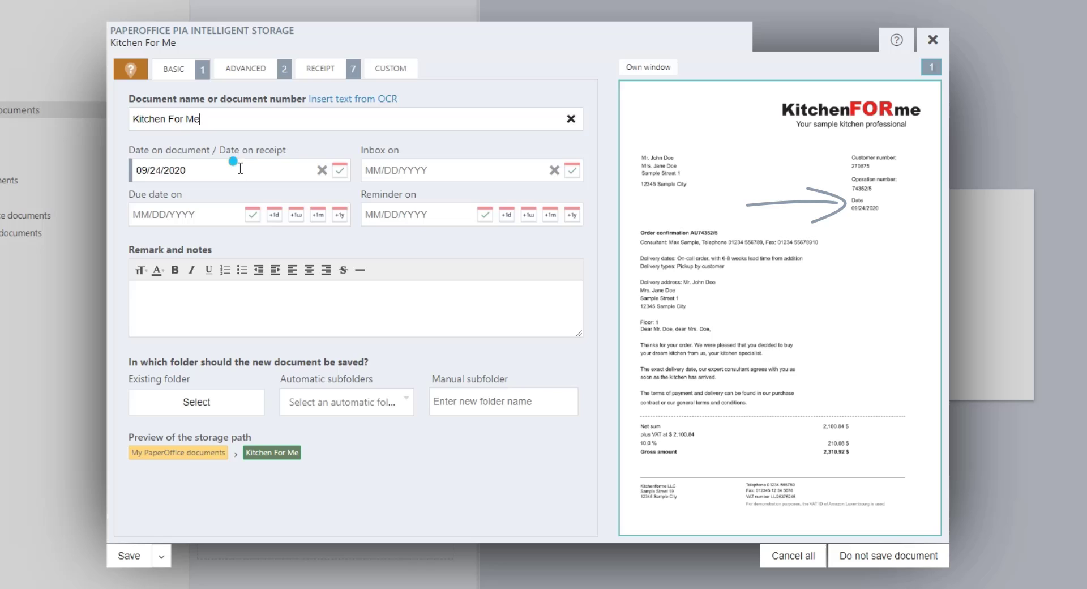
# - Edit the 'Date on document' field to verify 09/24/2020 against the receipt
pyautogui.click(209, 170)
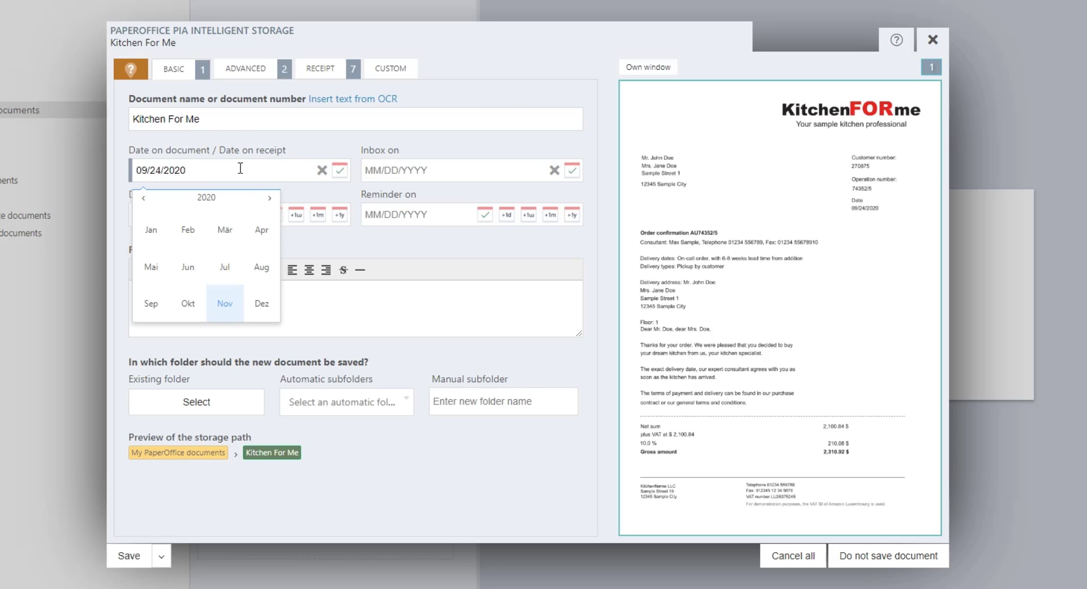
pyautogui.moveTo(224, 180)
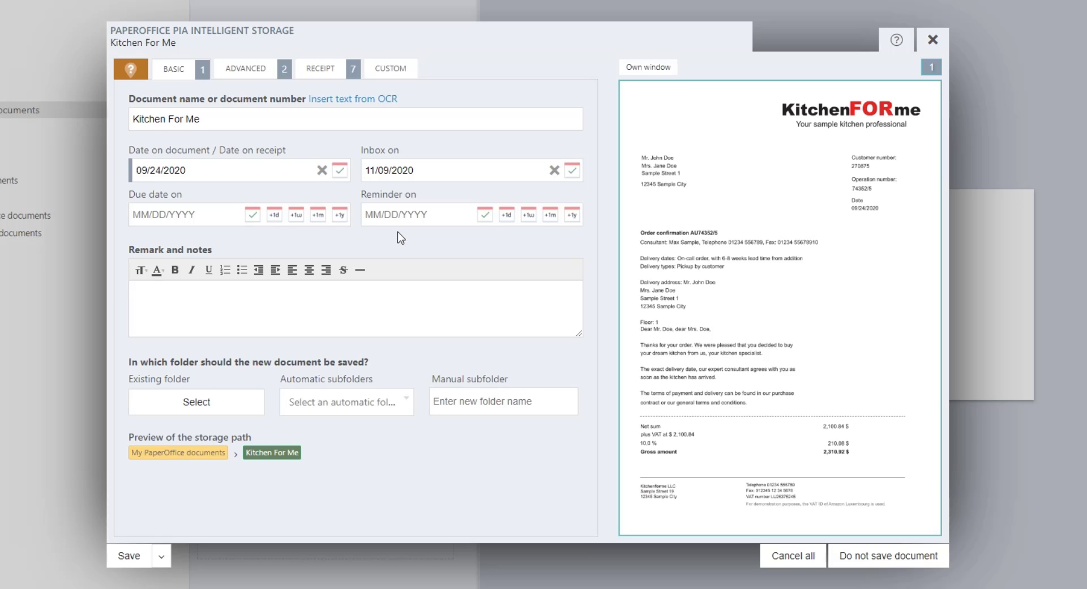
pyautogui.moveTo(263, 241)
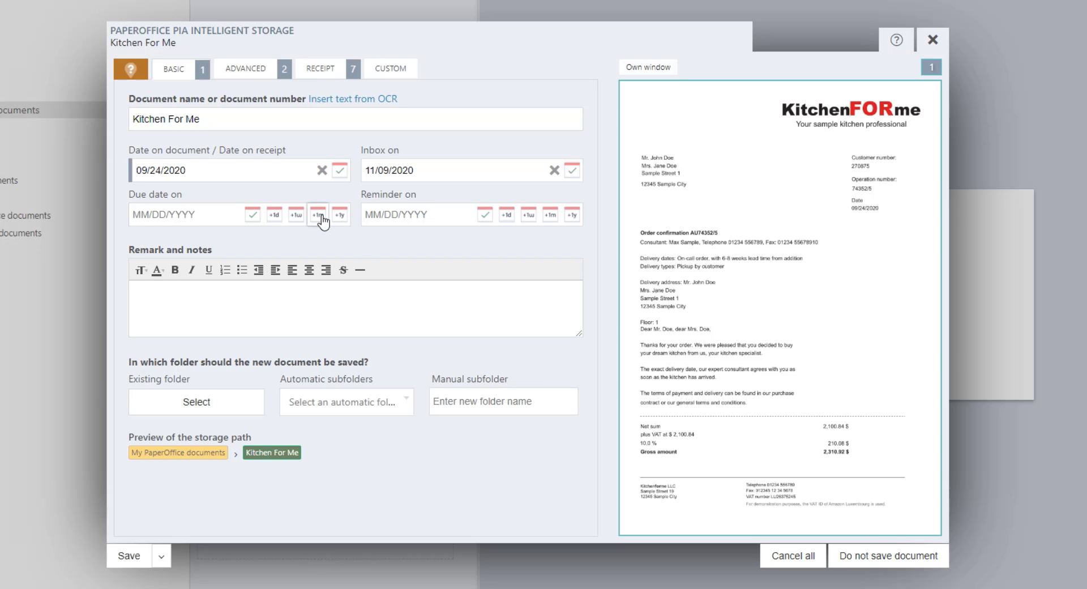
pyautogui.moveTo(296, 221)
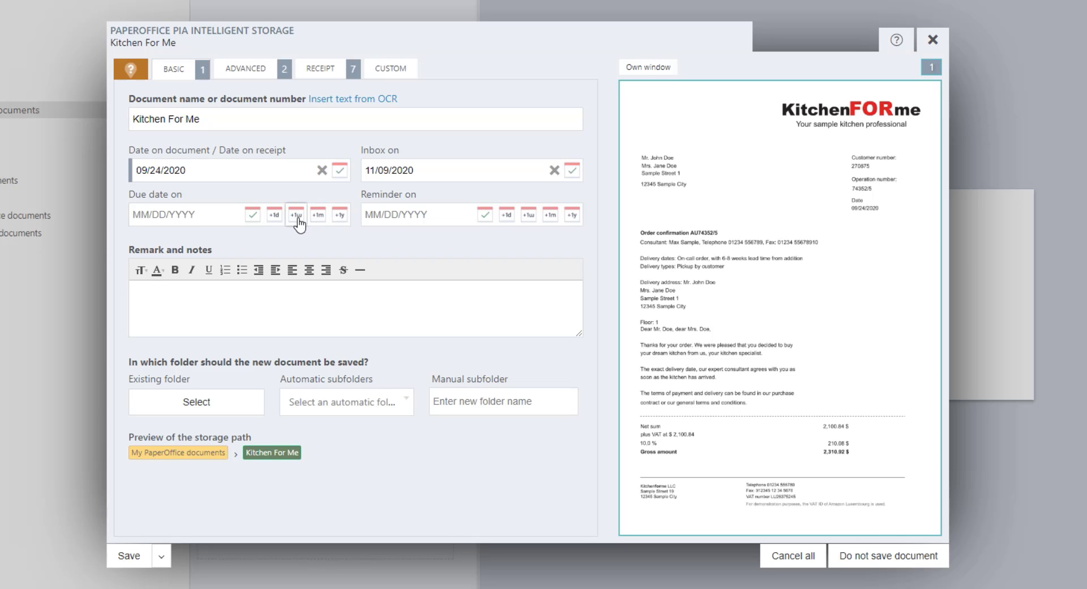
# - Set due date and reminder to 12/09/2020, one month after the 11/09/2020 inbox date
pyautogui.click(317, 214)
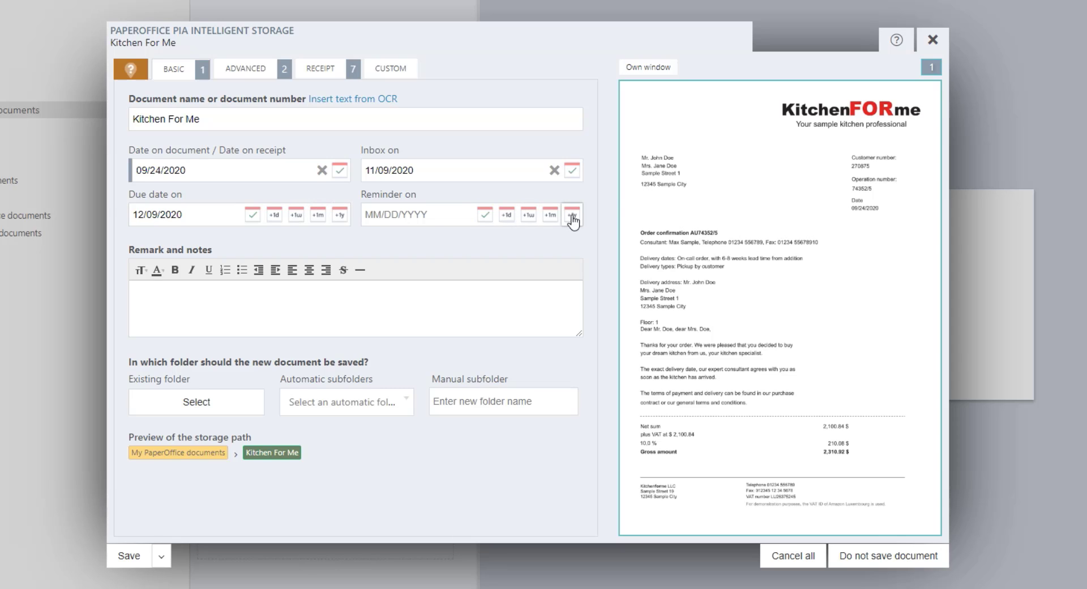
pyautogui.click(550, 214)
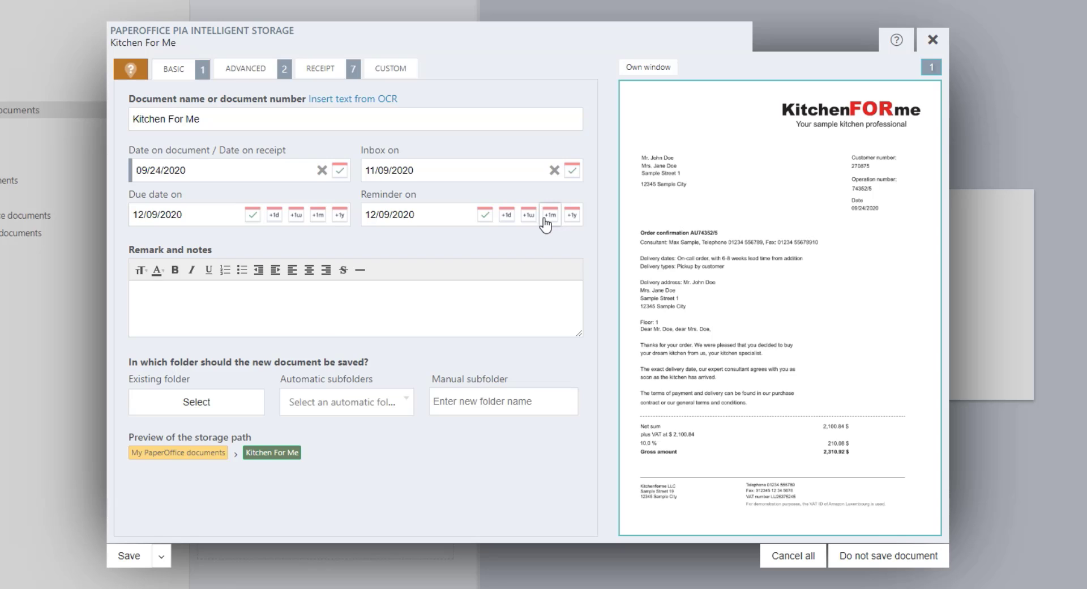
pyautogui.moveTo(447, 233)
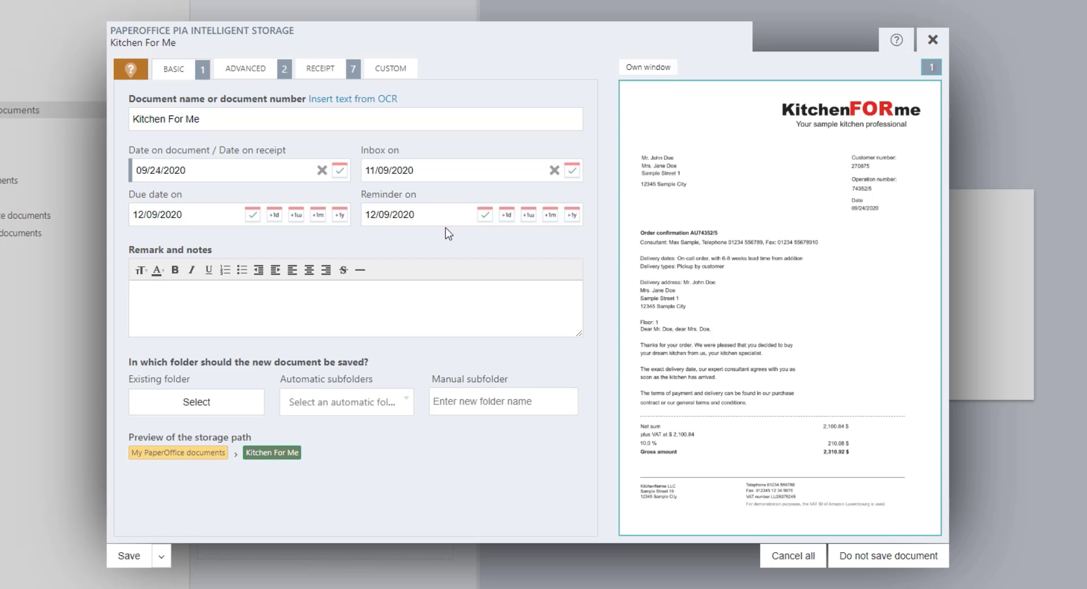
pyautogui.moveTo(378, 241)
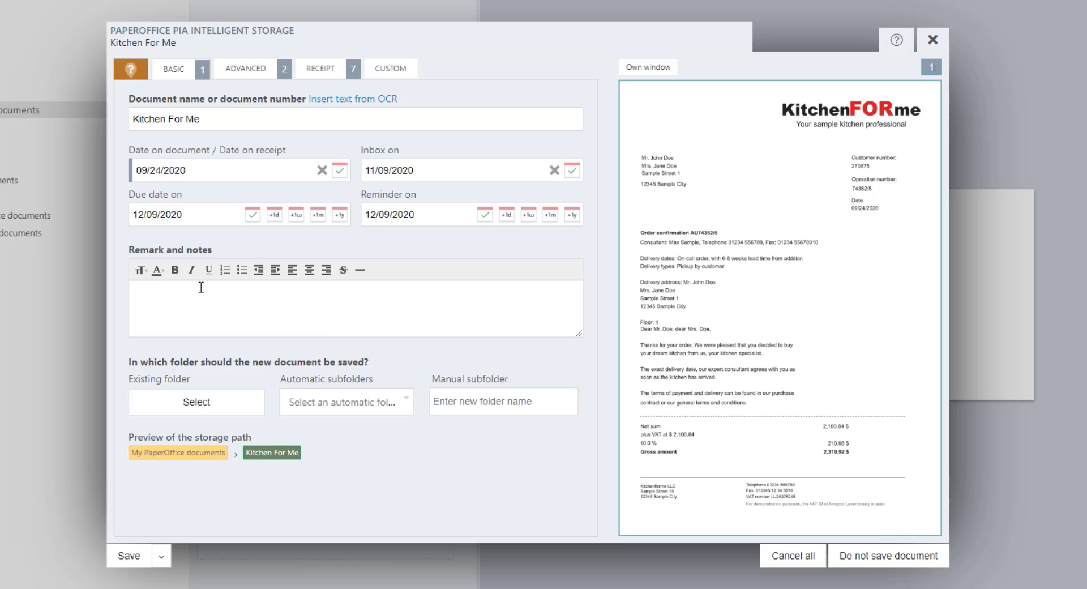
pyautogui.moveTo(338, 301)
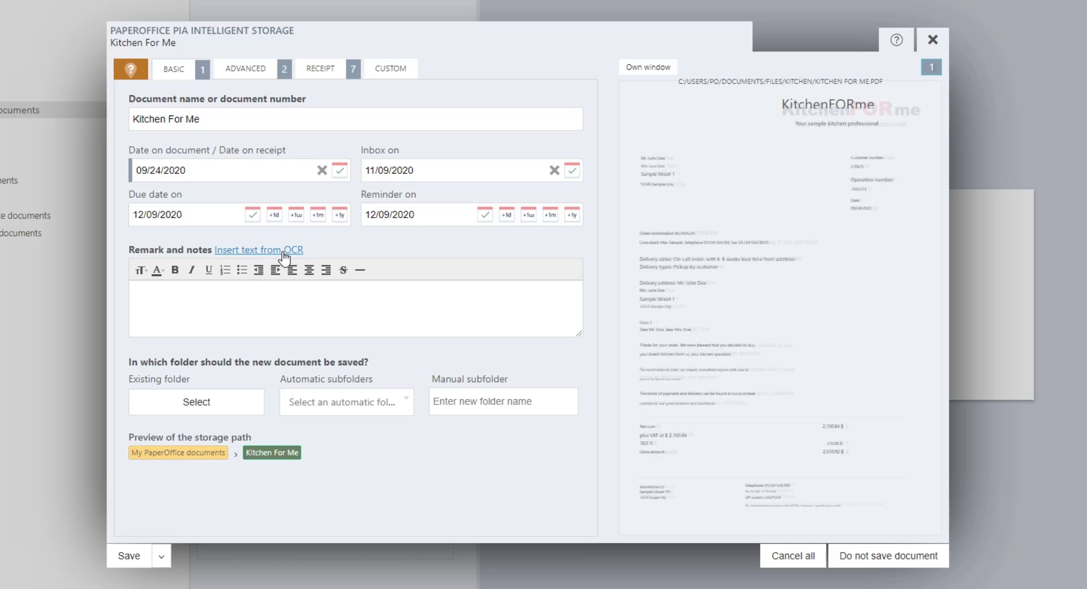
pyautogui.moveTo(653, 159)
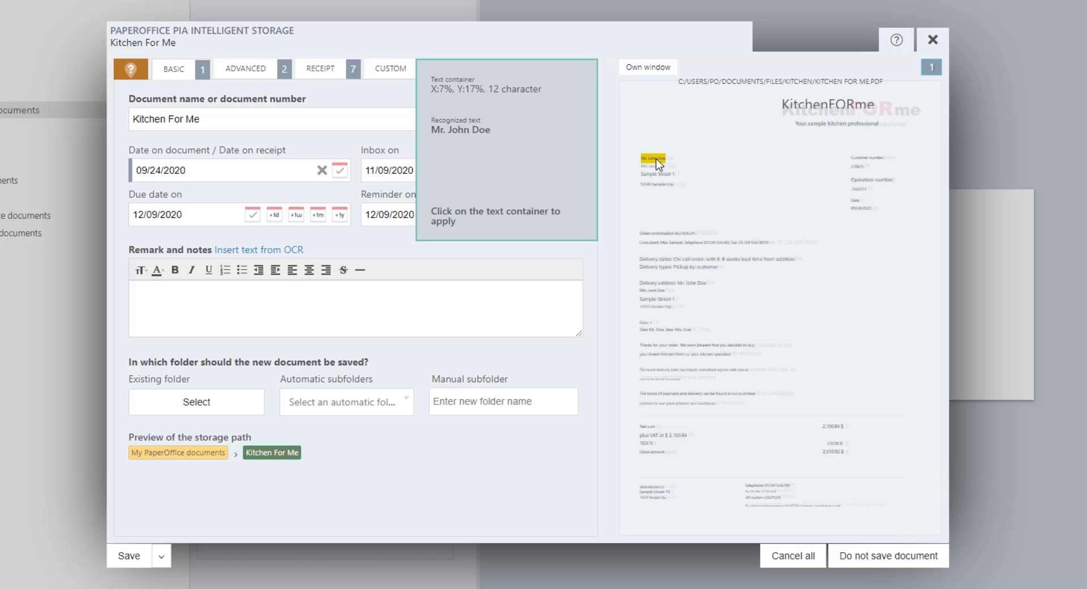
# - Insert the recognised text 'Mr. John Doe' from the preview into remarks and notes
pyautogui.click(656, 159)
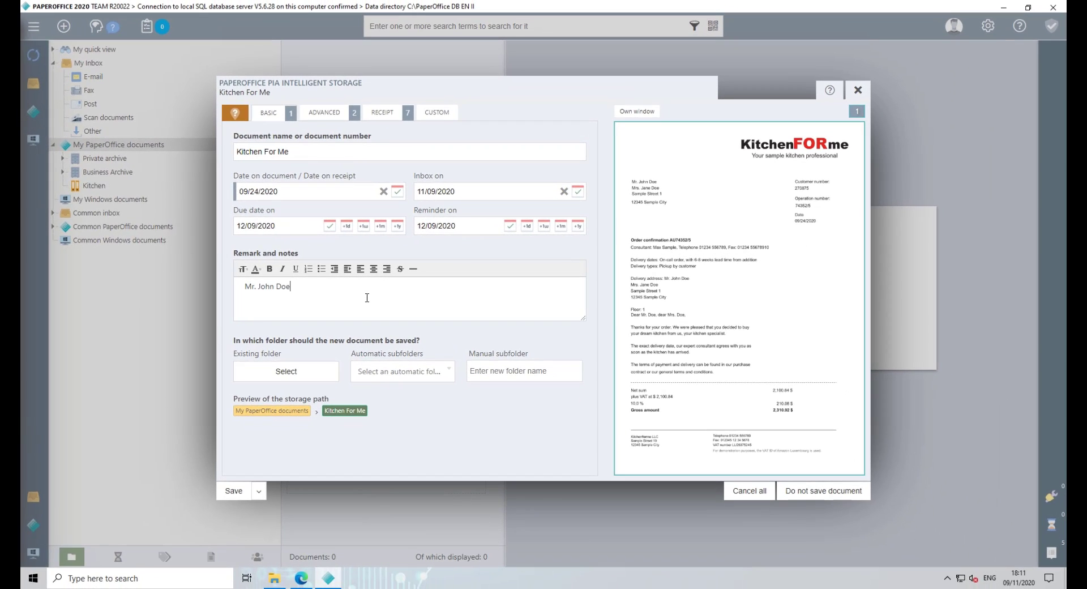
pyautogui.moveTo(363, 298)
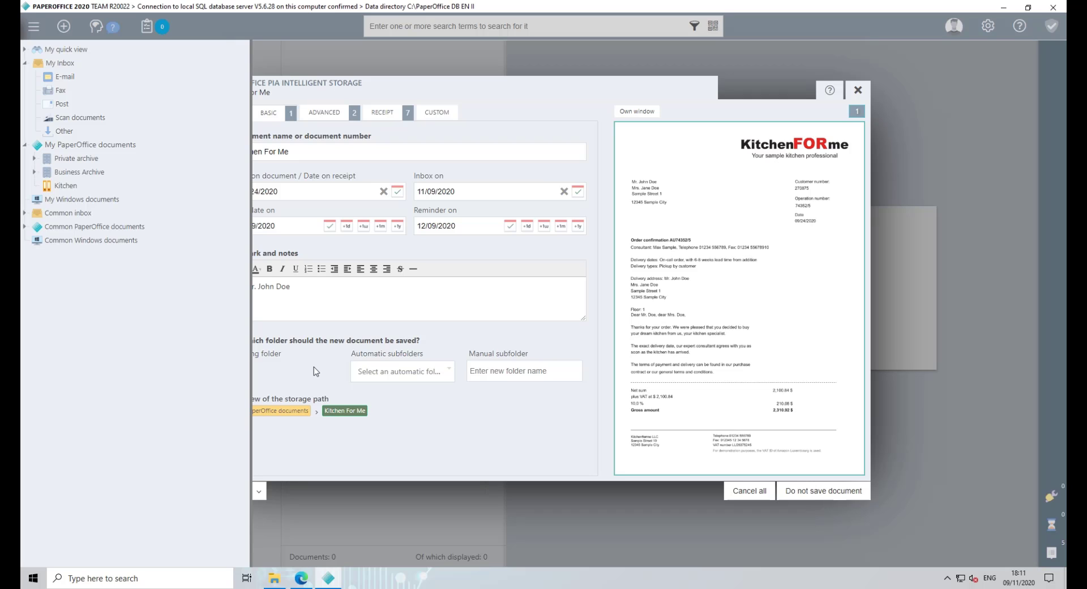
pyautogui.moveTo(73, 186)
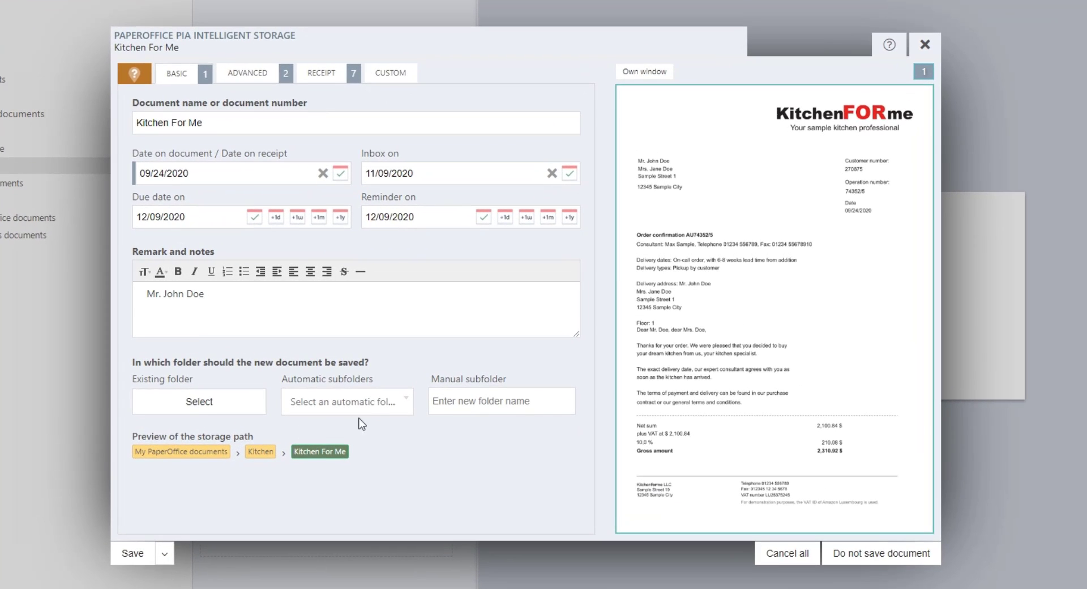
# - File the document under Kitchen with an automatic year subfolder (2020)
pyautogui.click(345, 401)
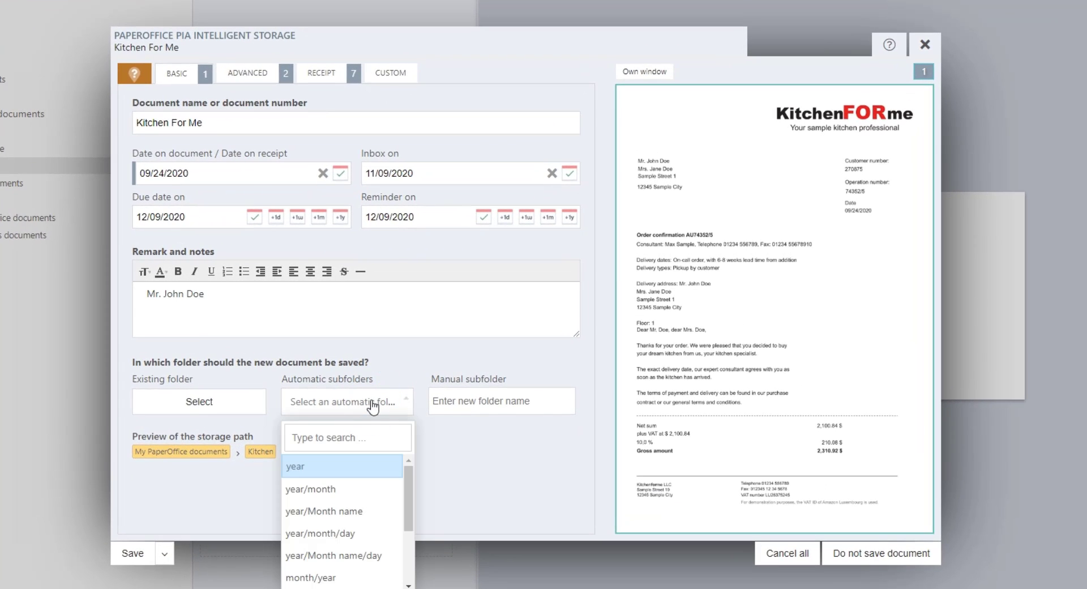
pyautogui.moveTo(319, 532)
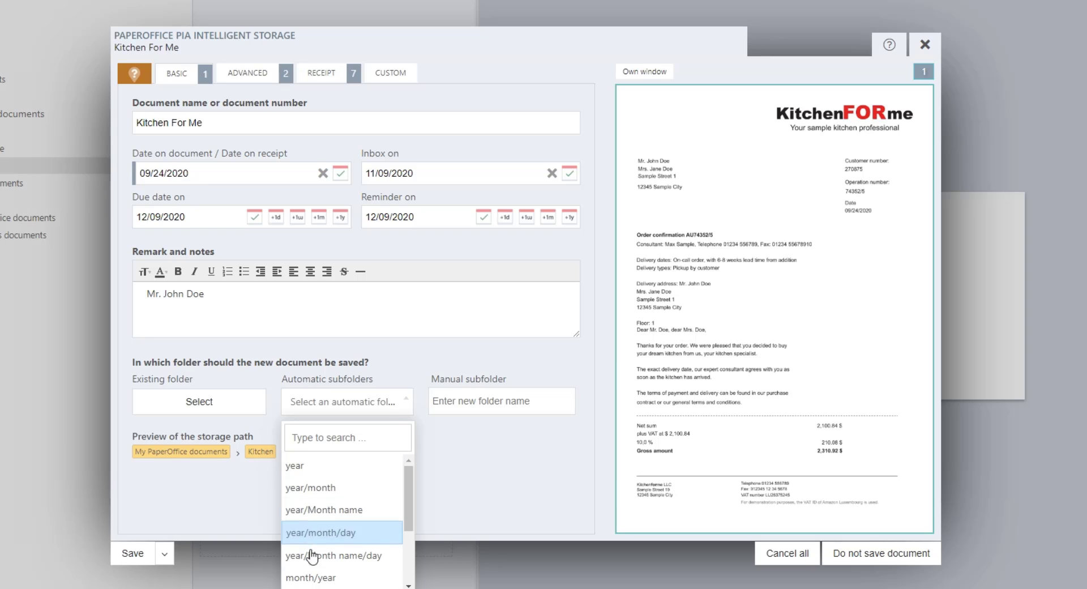
pyautogui.click(295, 466)
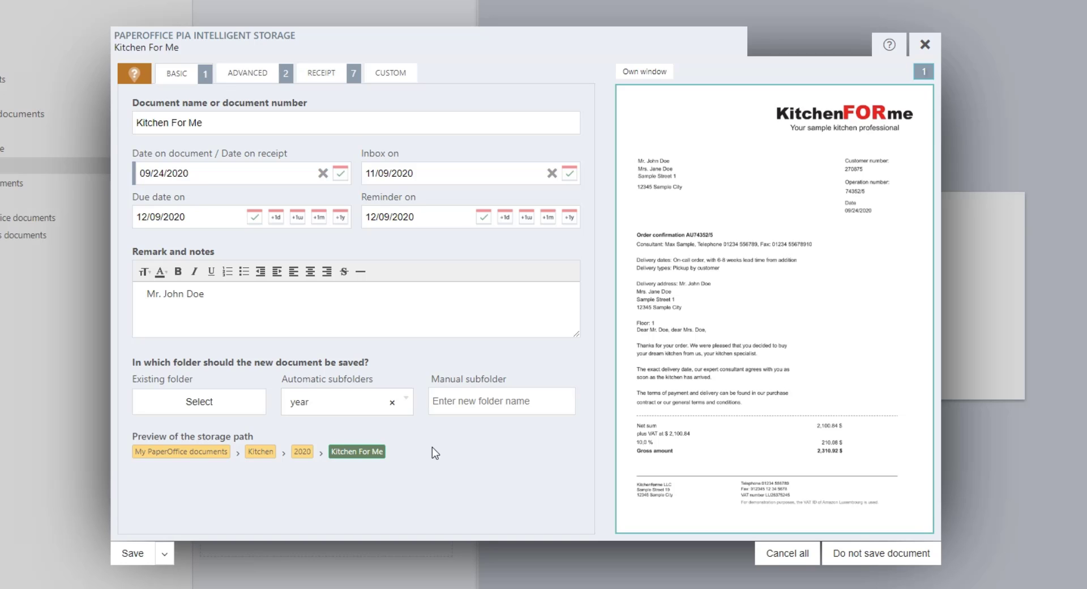
pyautogui.moveTo(471, 432)
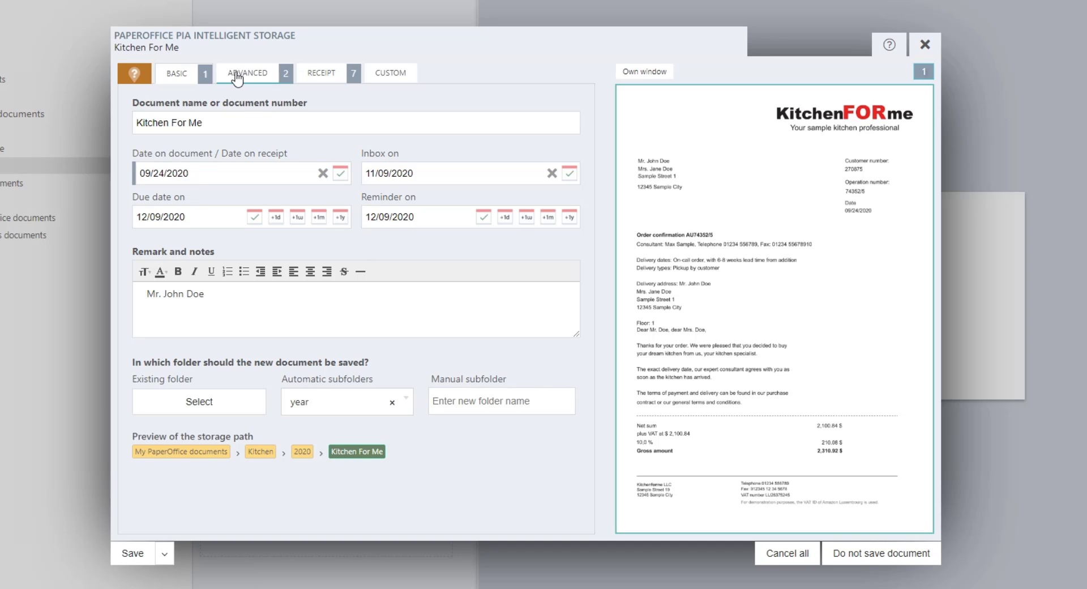
pyautogui.click(247, 72)
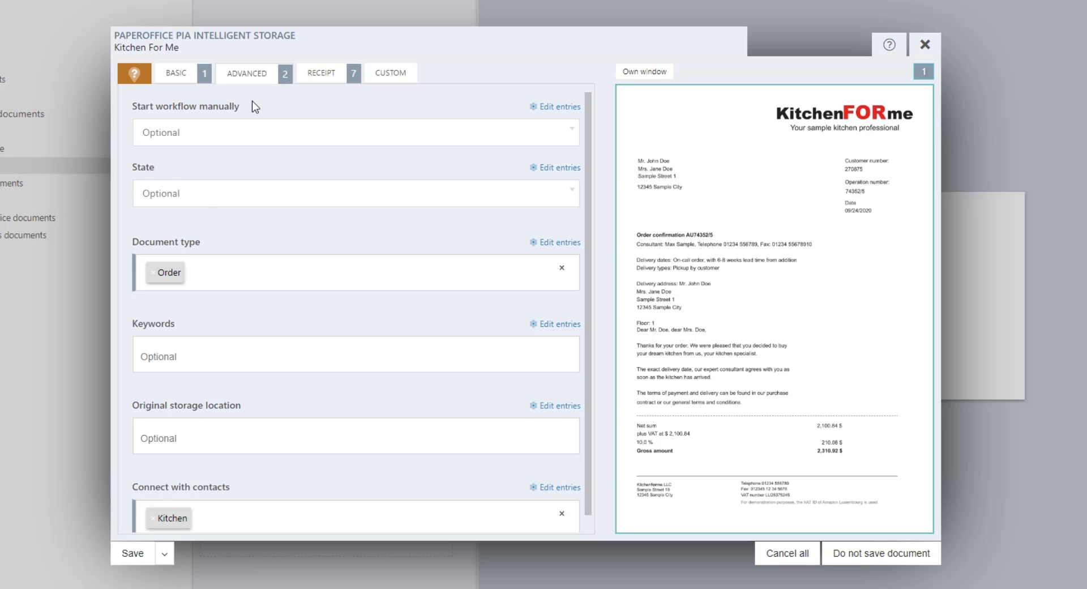
# - Set the state to 'Has to be checked' and clear 'Order' from document type
pyautogui.click(354, 193)
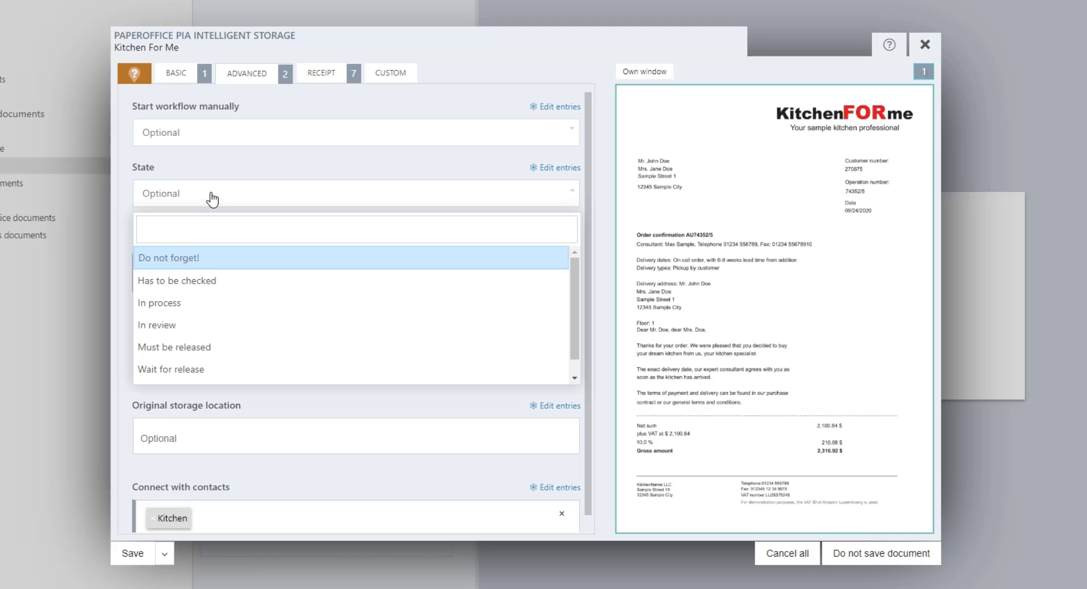
pyautogui.click(176, 280)
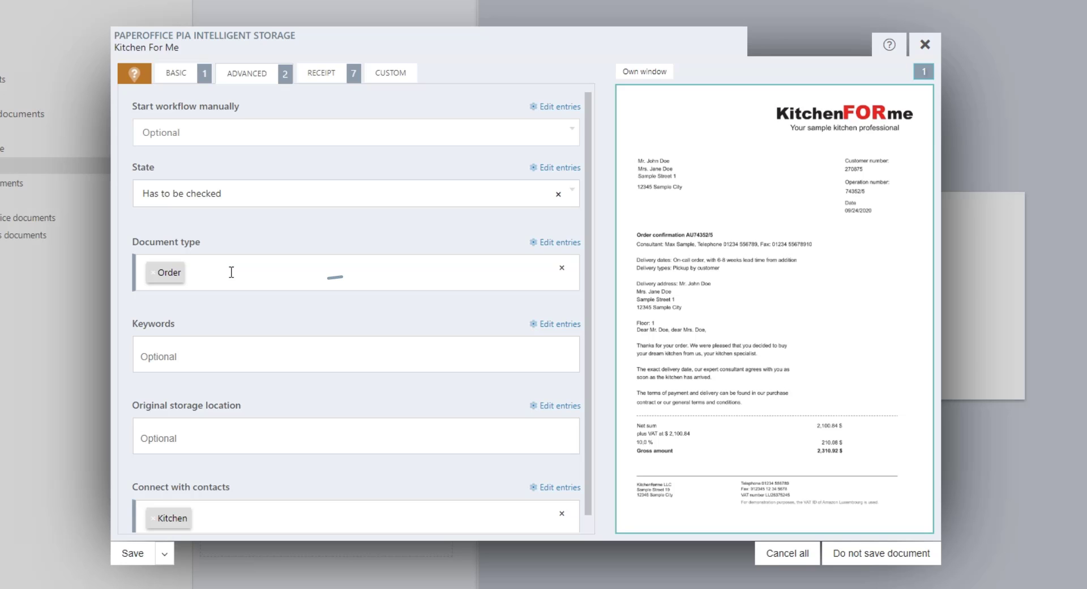
pyautogui.moveTo(333, 277); pyautogui.dragTo(229, 284)
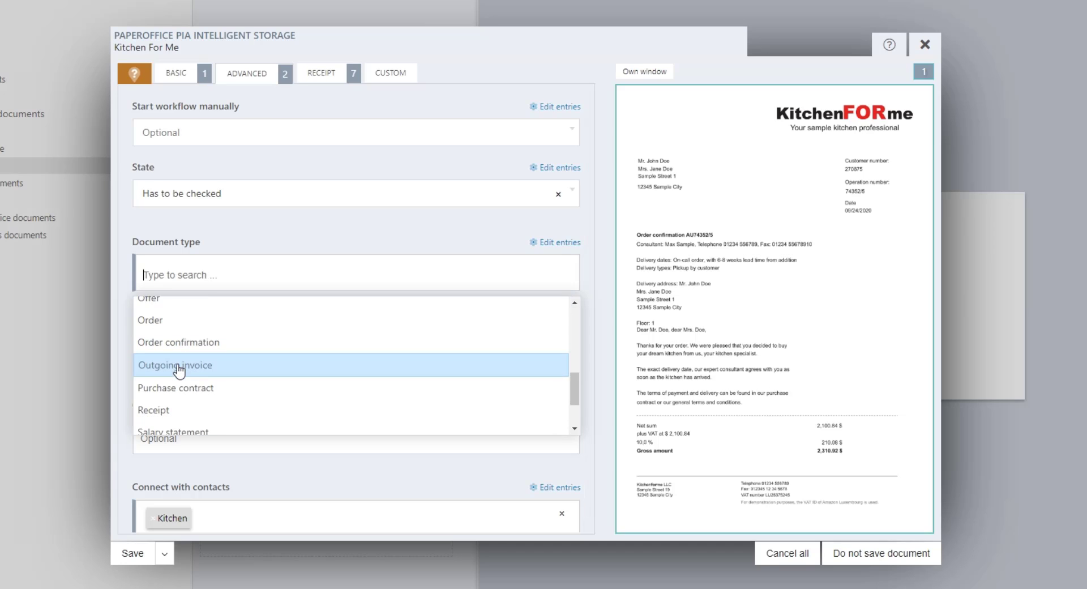
# - Set the document type to Receipt
pyautogui.click(152, 409)
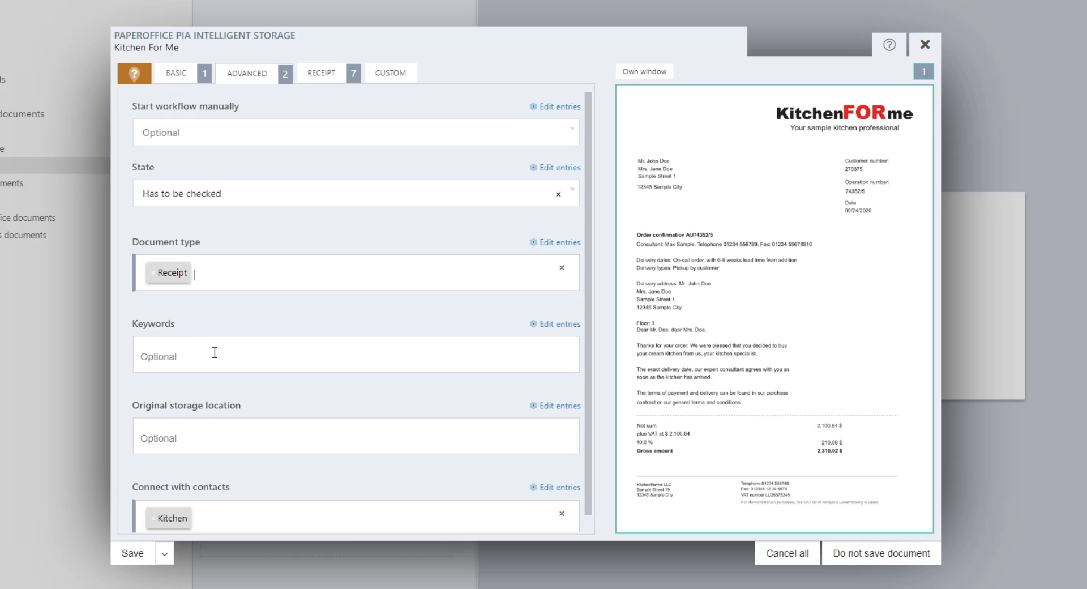
pyautogui.moveTo(205, 425)
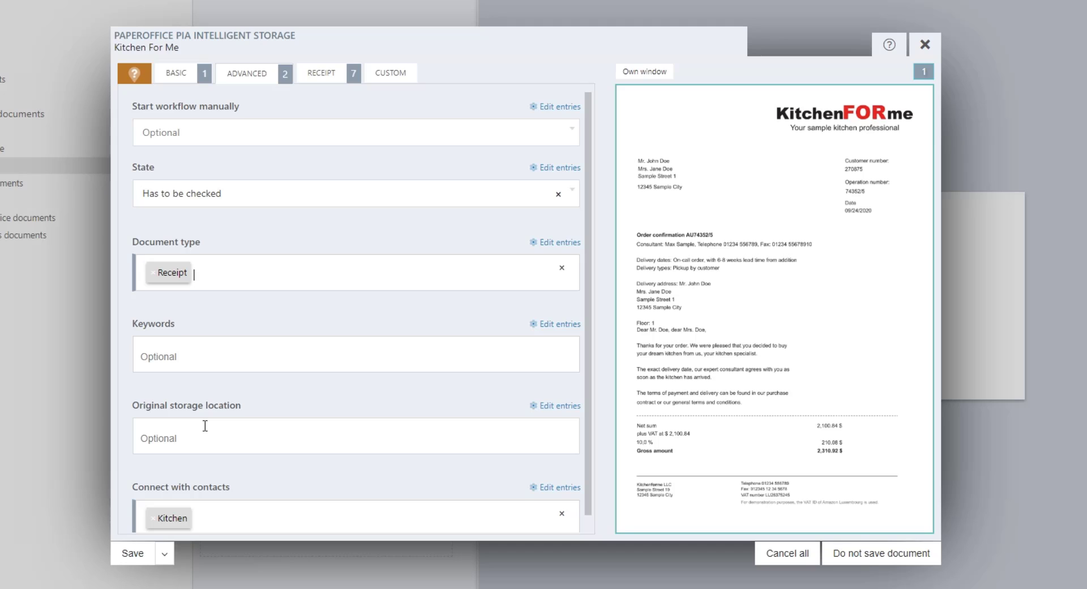
pyautogui.moveTo(303, 401)
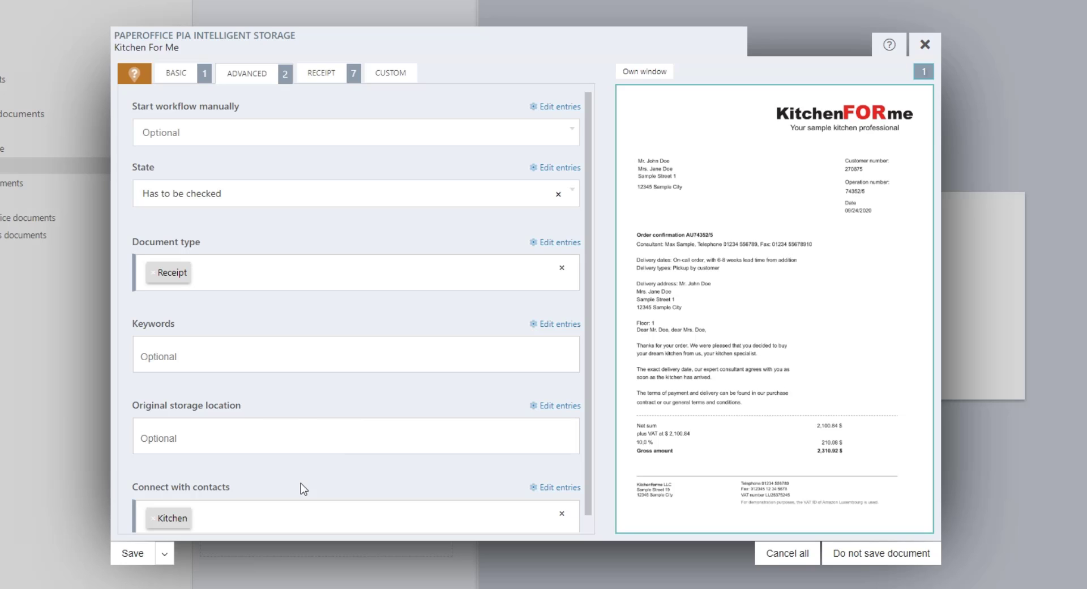
pyautogui.moveTo(295, 498)
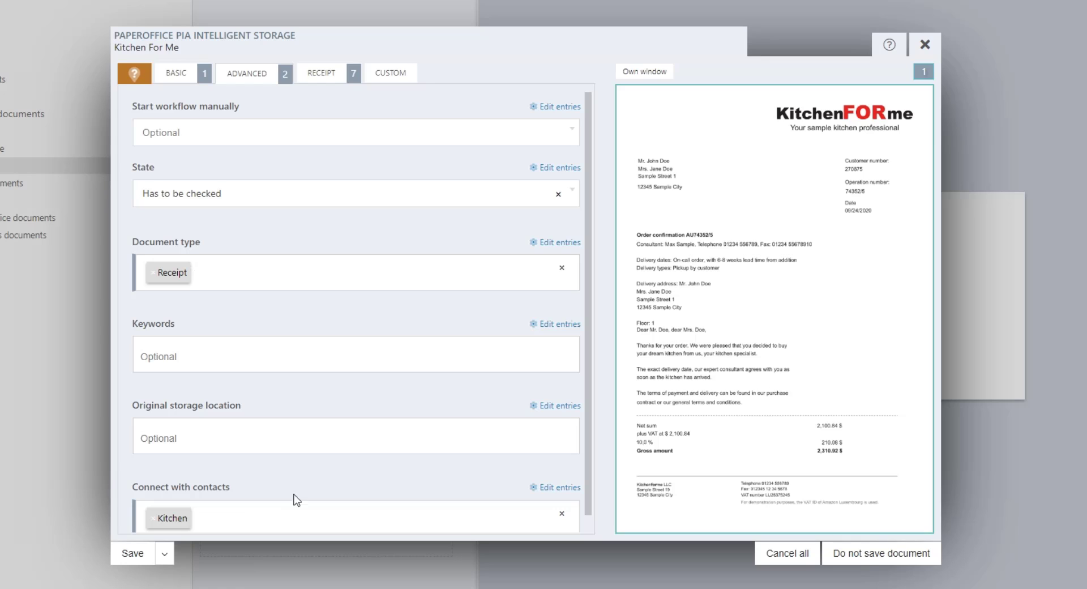
pyautogui.click(320, 72)
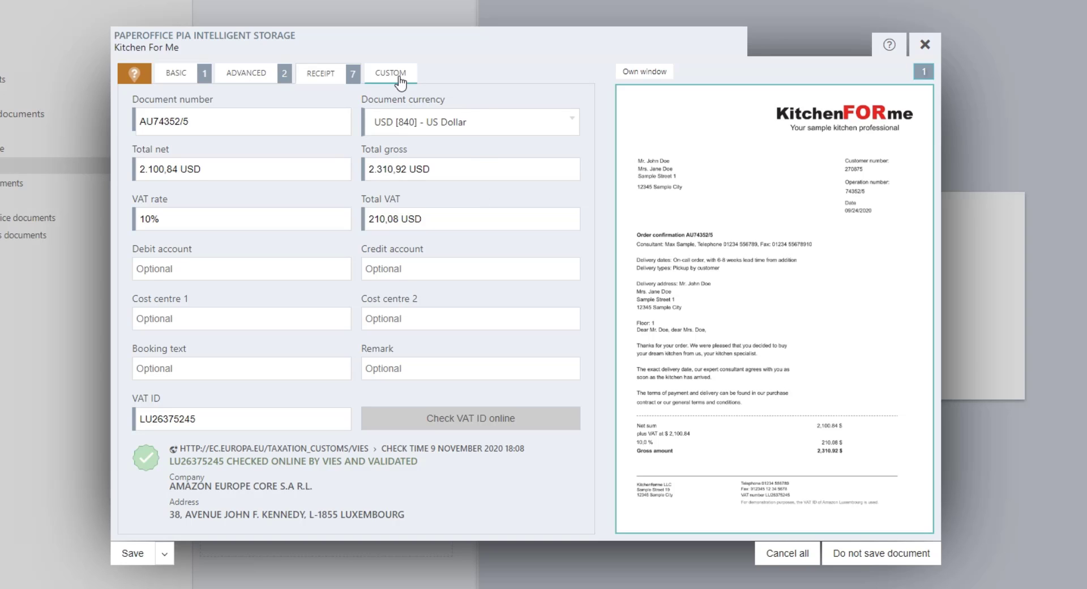
# - Enter customer number zxc1234567 and police number qwe7654321 in the document's custom fields
pyautogui.click(390, 73)
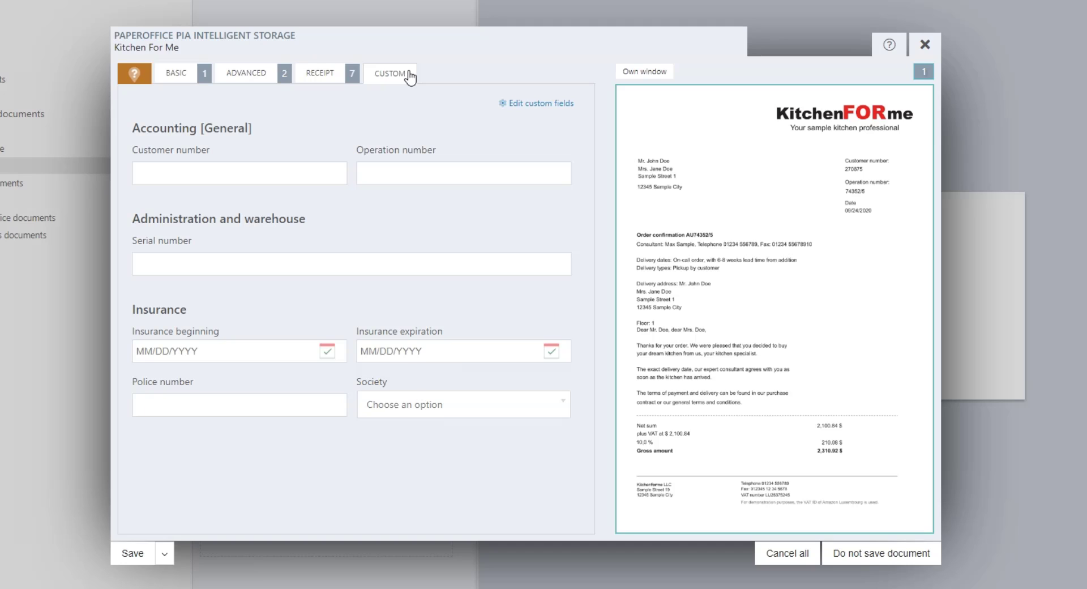
pyautogui.moveTo(316, 143)
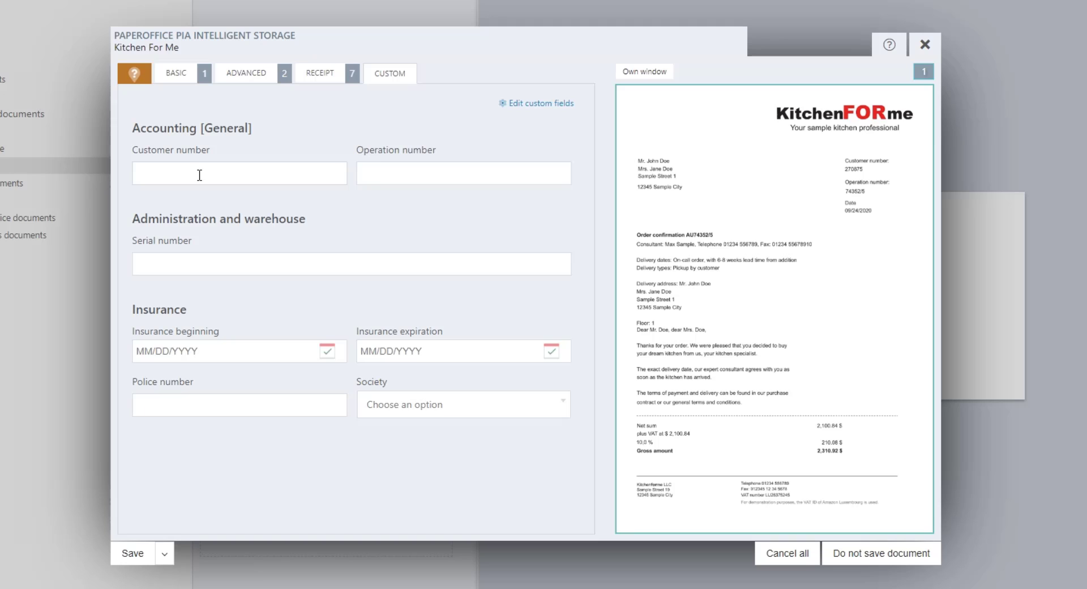
pyautogui.write('zxc1234567')
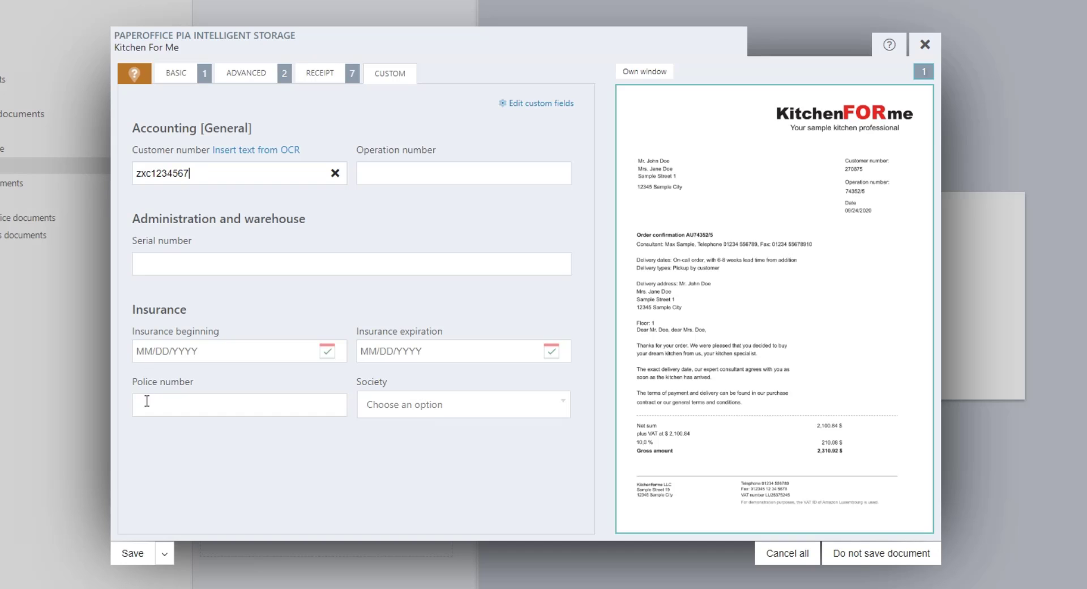
pyautogui.write('qwe')
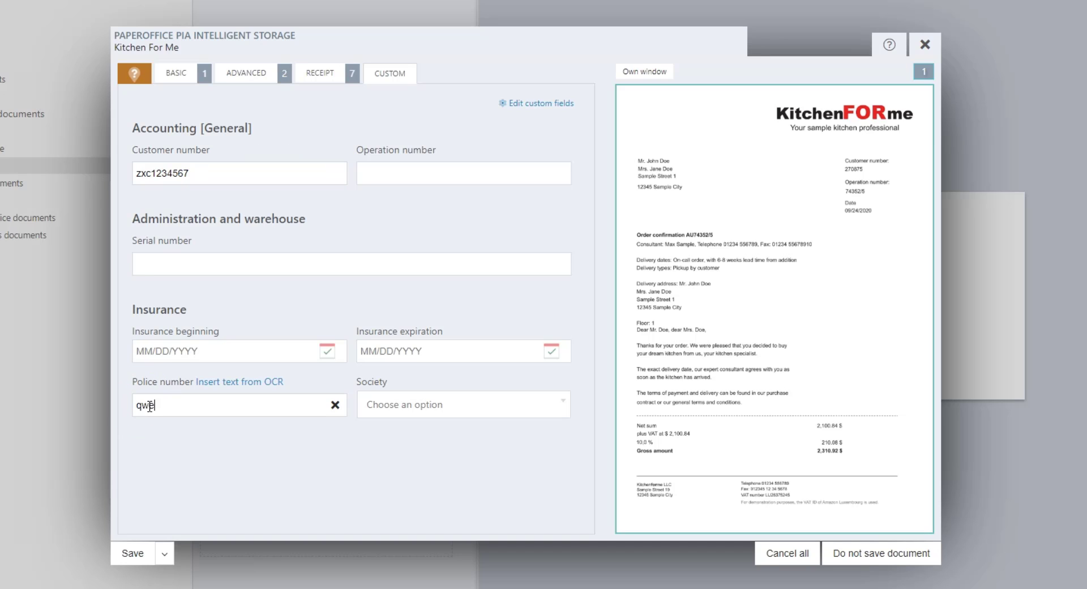
pyautogui.write('7654321')
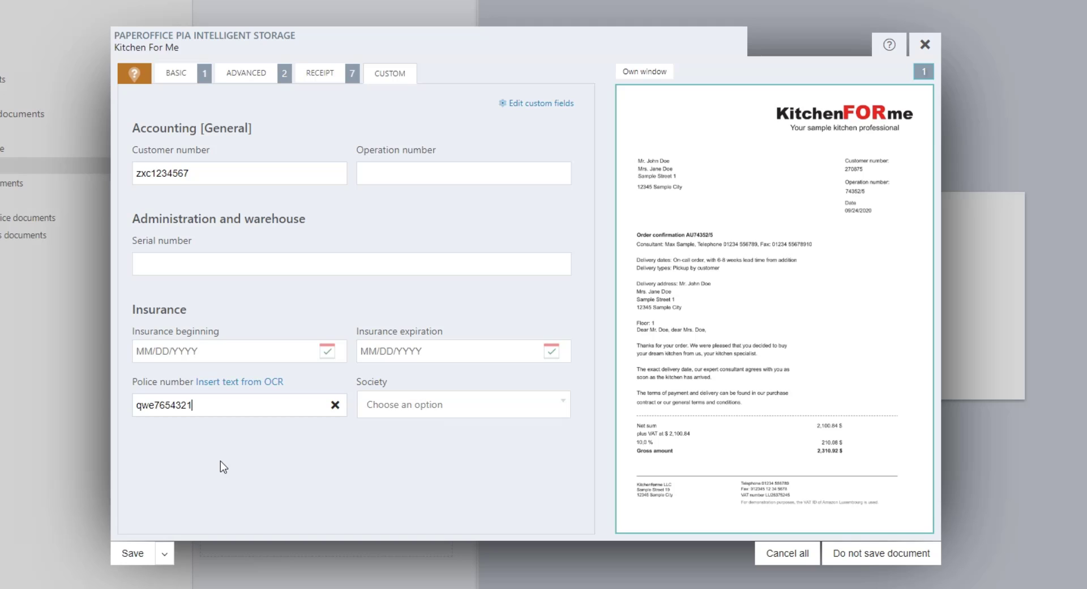
pyautogui.moveTo(238, 462)
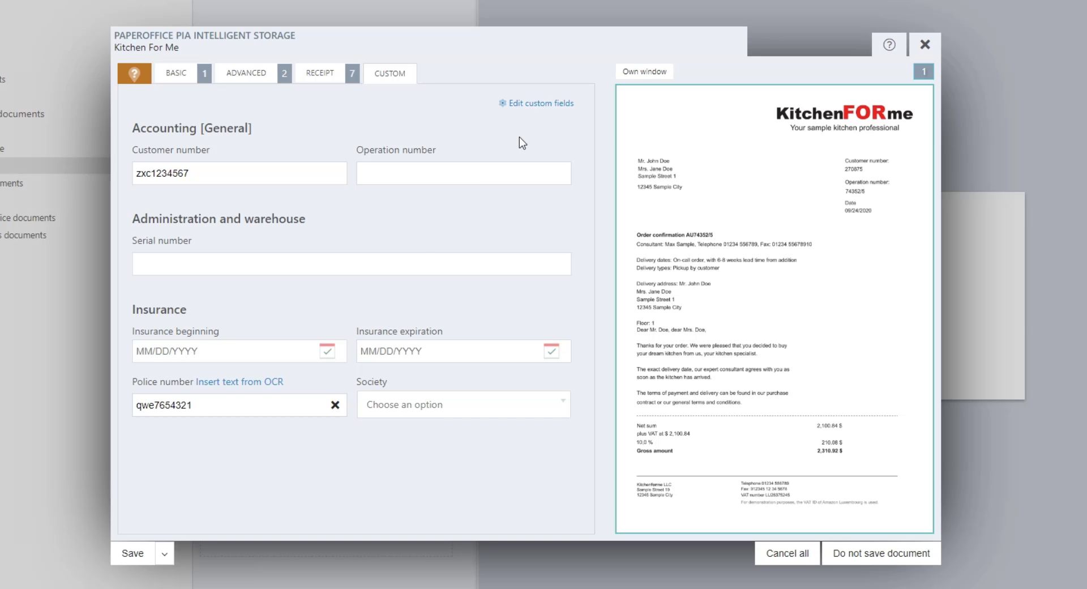
pyautogui.click(540, 103)
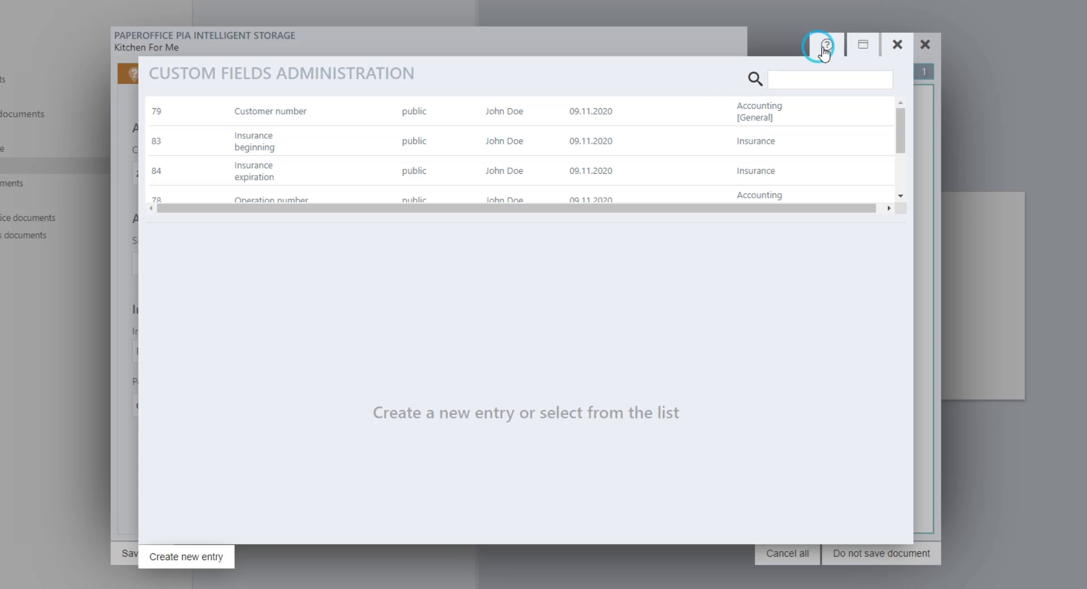
pyautogui.click(821, 45)
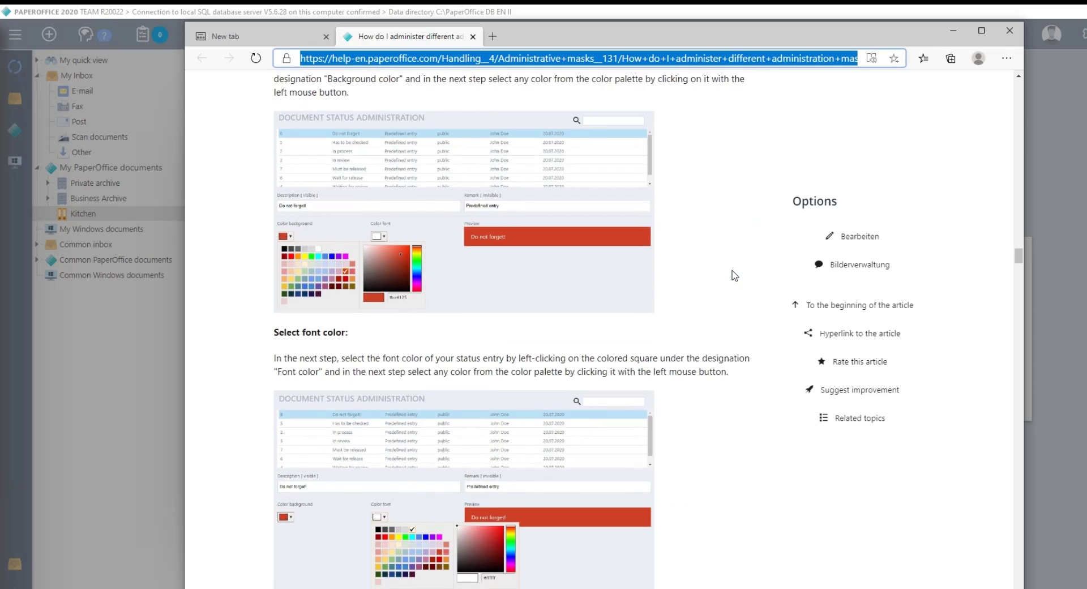
pyautogui.scroll(-3)
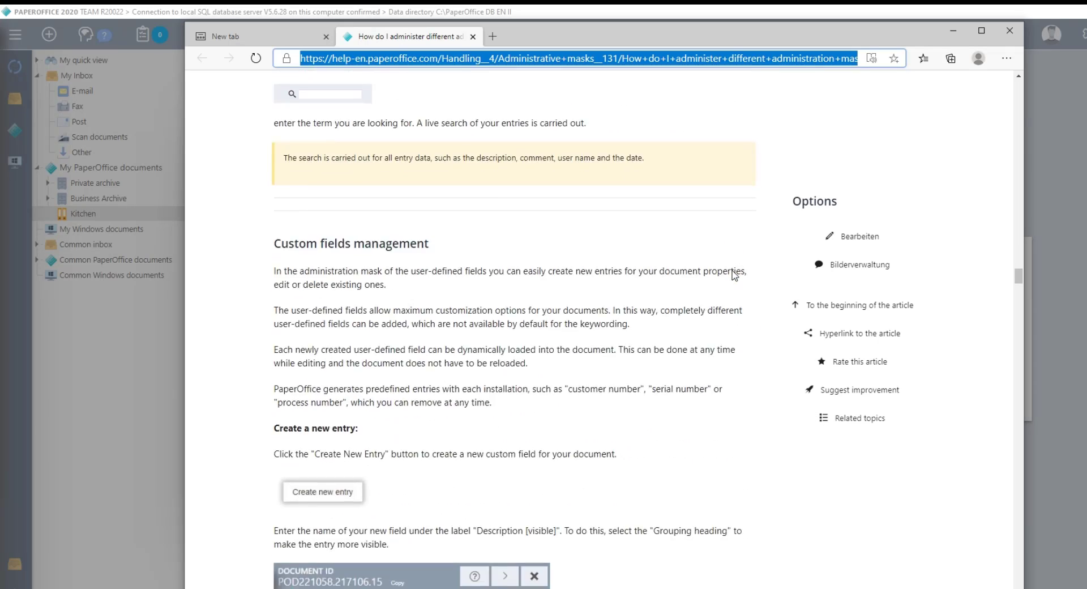
pyautogui.scroll(-3)
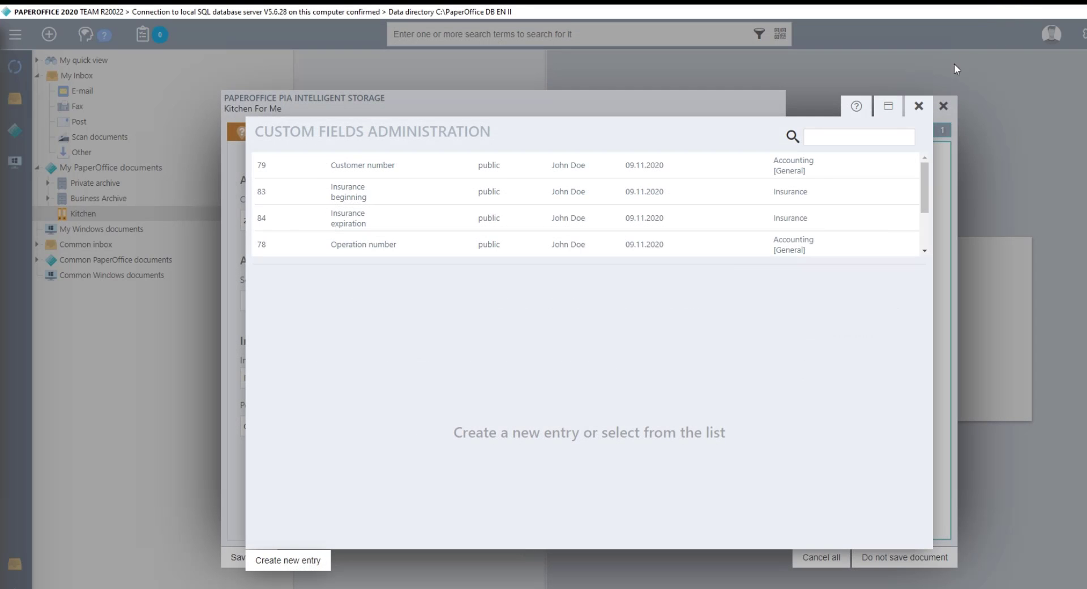
# - Save the Kitchen For Me document and show it listed in the Kitchen/2020 folder
pyautogui.click(918, 105)
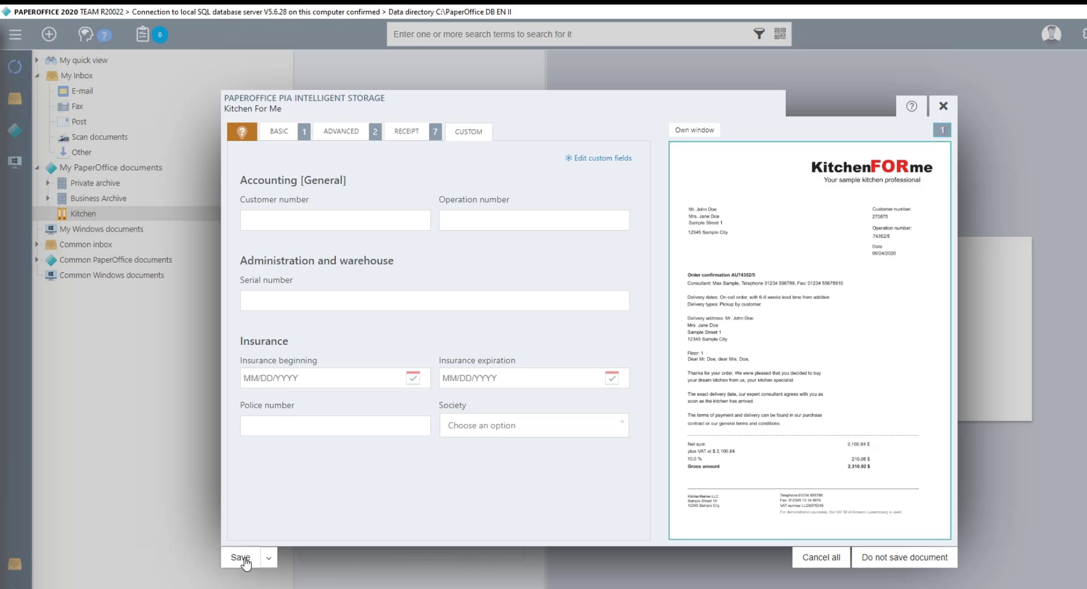
pyautogui.click(240, 557)
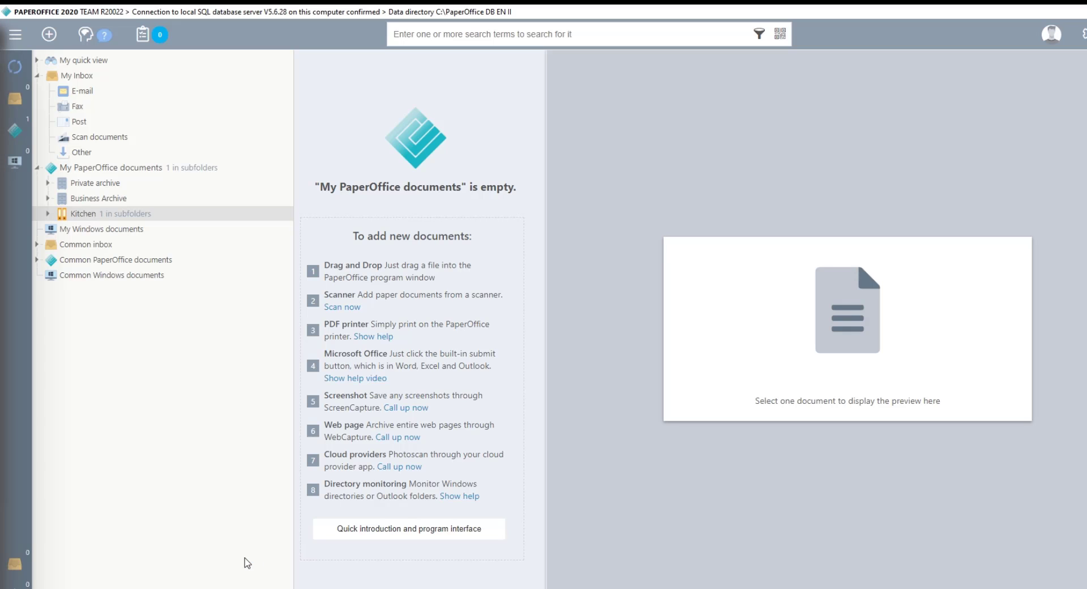
pyautogui.click(86, 212)
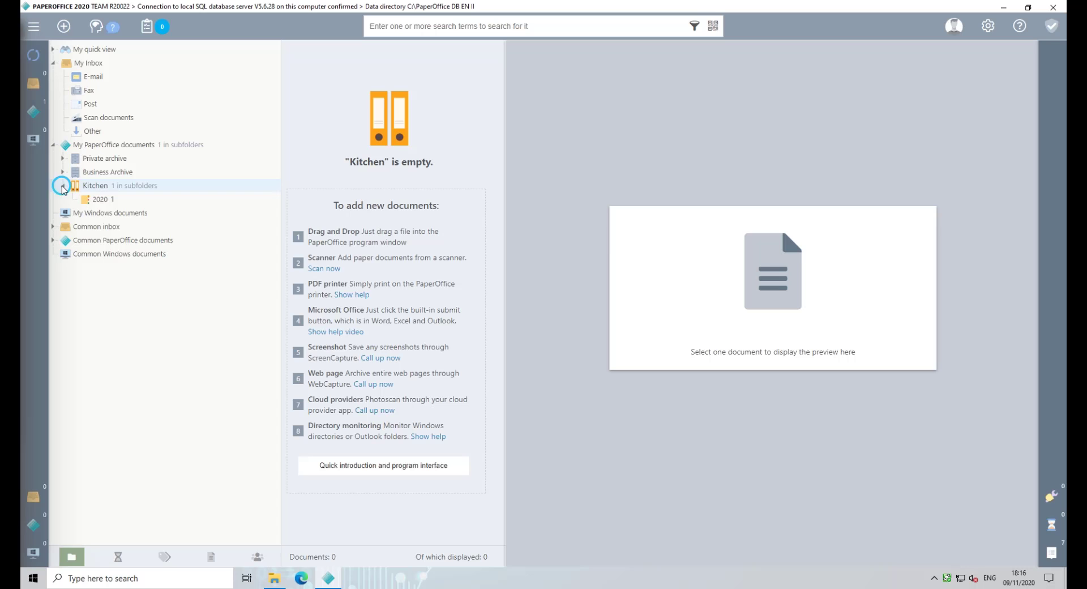
pyautogui.click(100, 200)
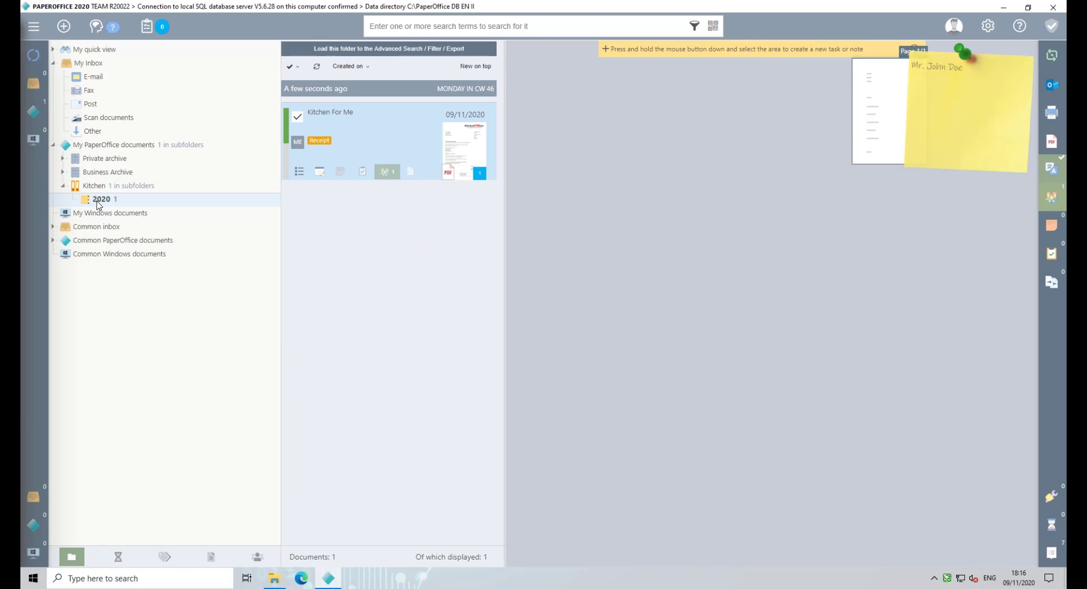